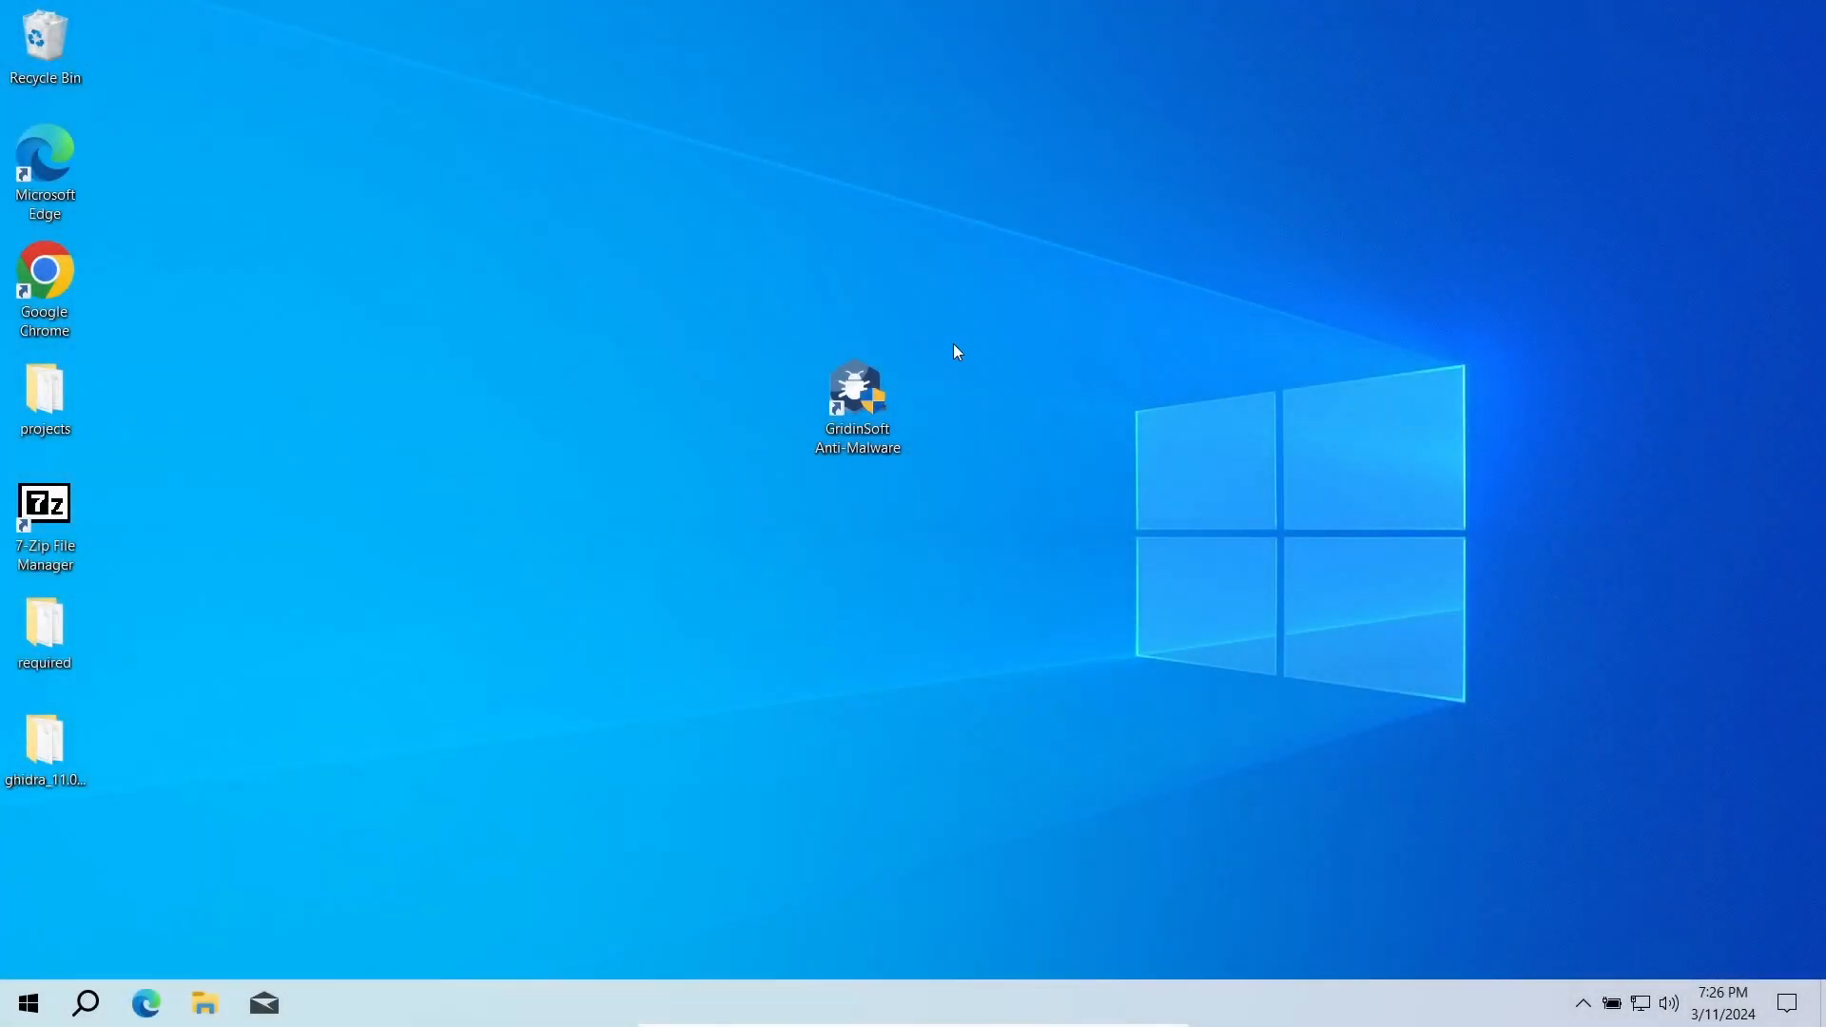
# Step: Launch Gridinsoft Anti-Malware from its desktop shortcut, raising the UAC permission prompt
pyautogui.doubleClick(858, 394)
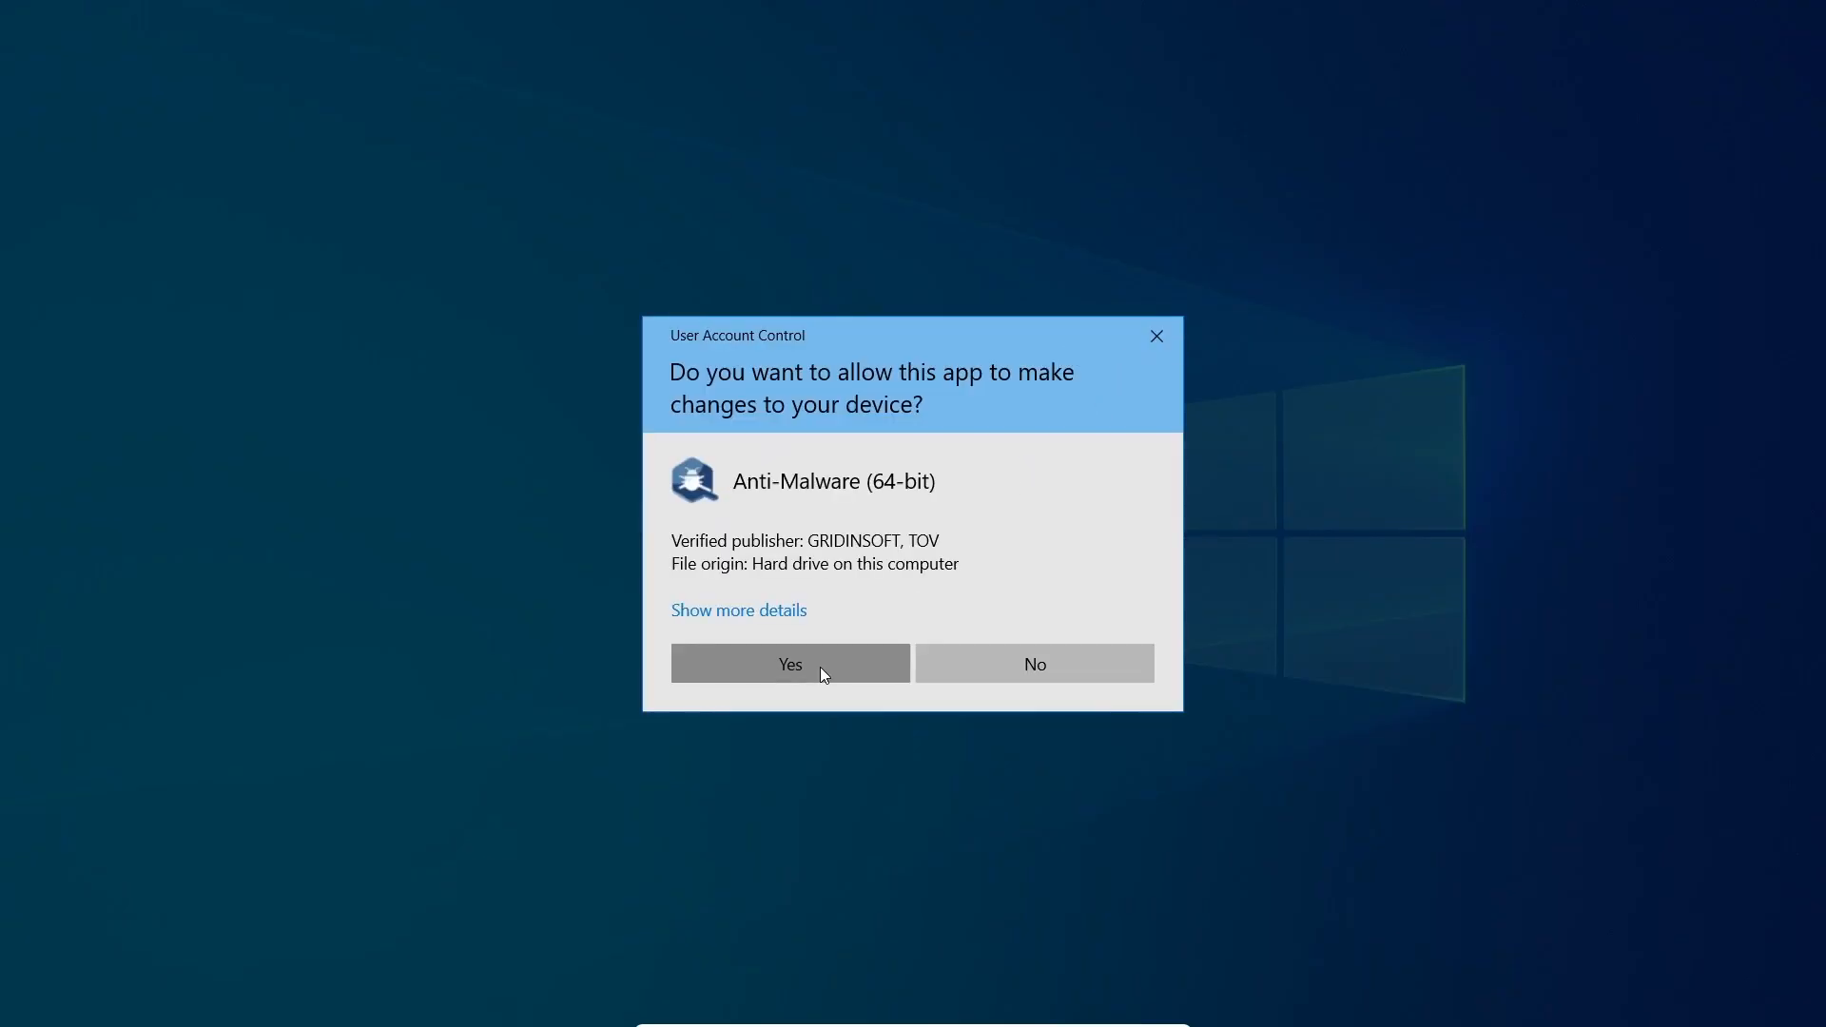
# Step: Allow the app to make changes so the full scan results with 3 threats appear
pyautogui.click(790, 664)
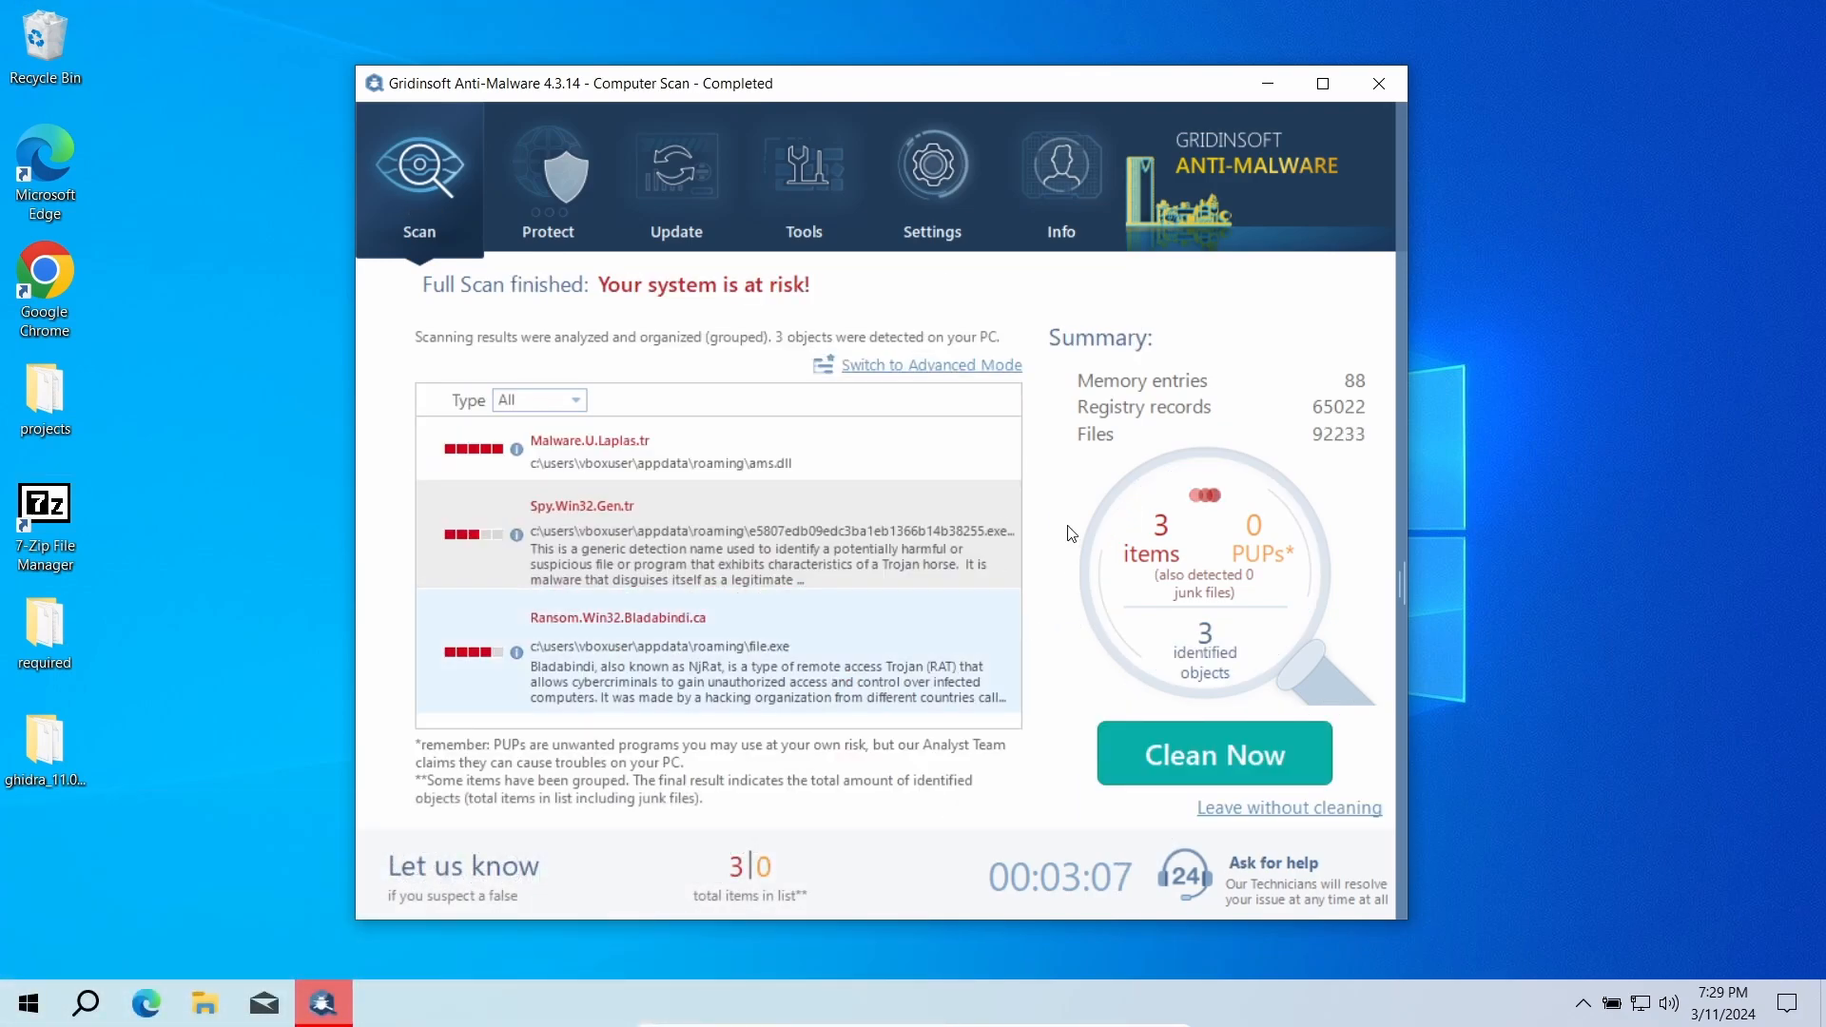
# Step: Clean all 3 detected threats, dismiss the removal summary and return to the Start Scan screen
pyautogui.click(1212, 754)
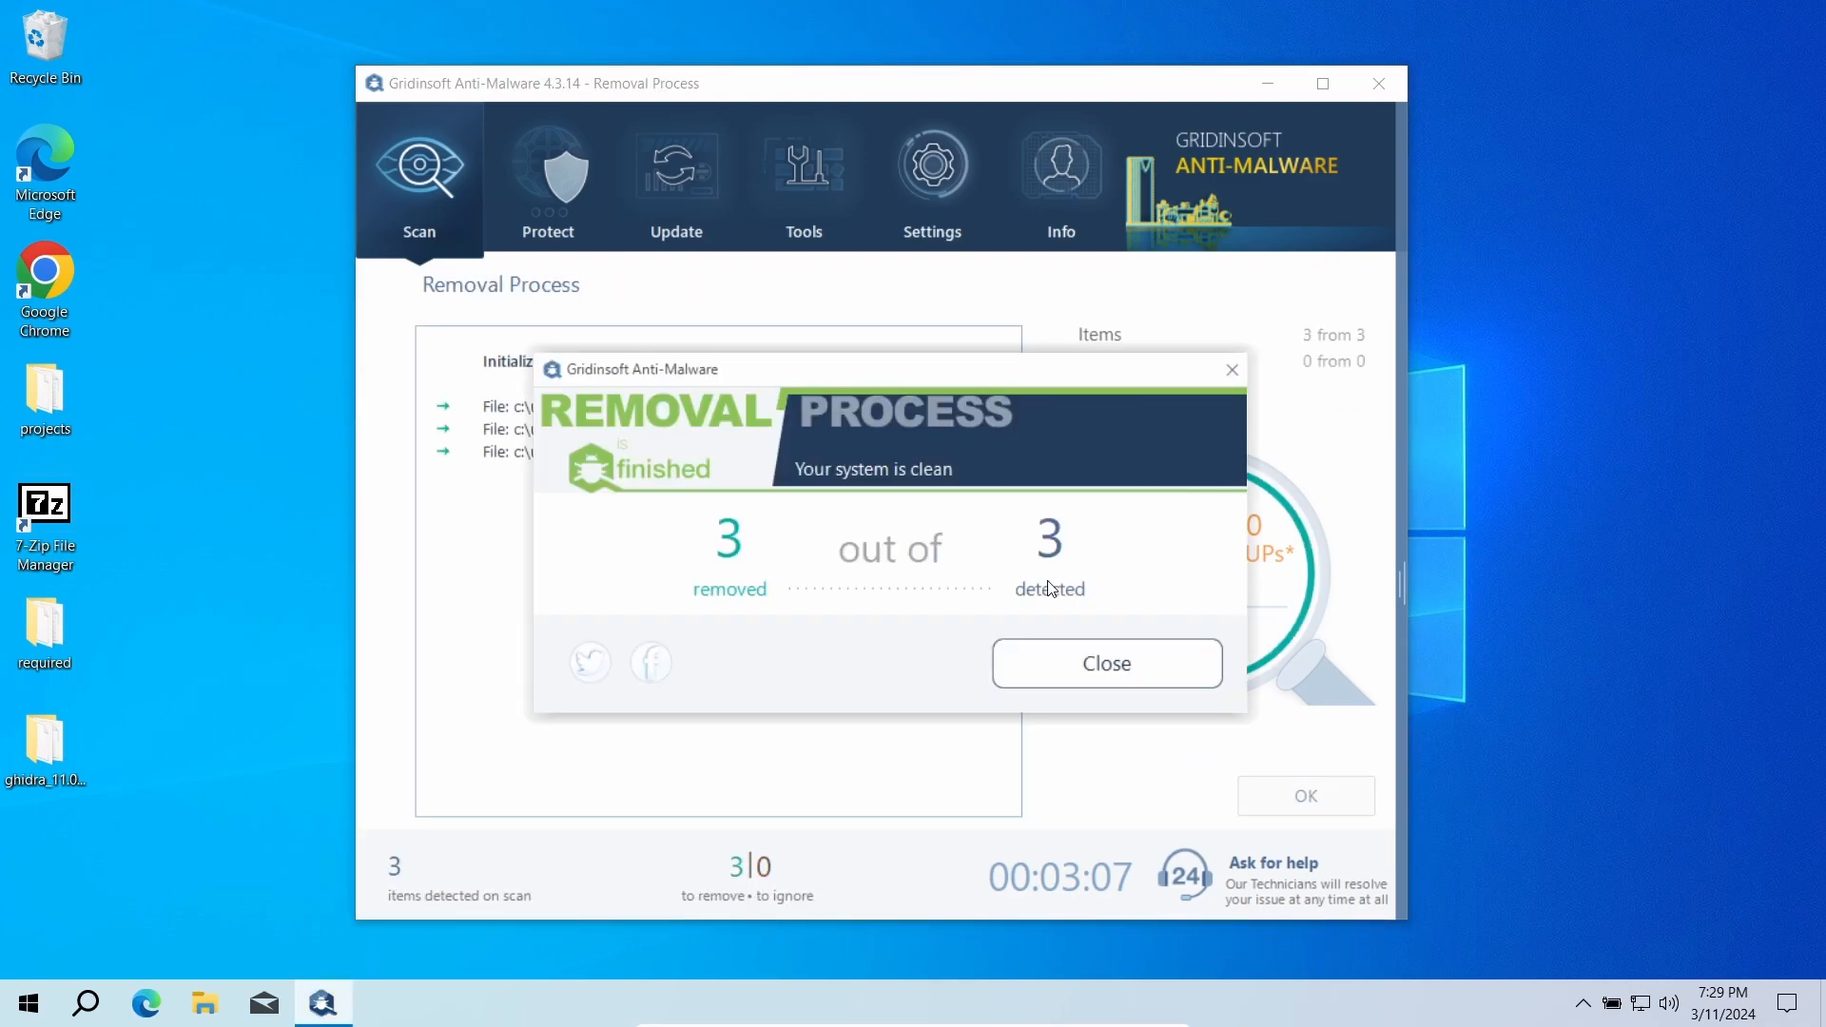
pyautogui.click(1105, 662)
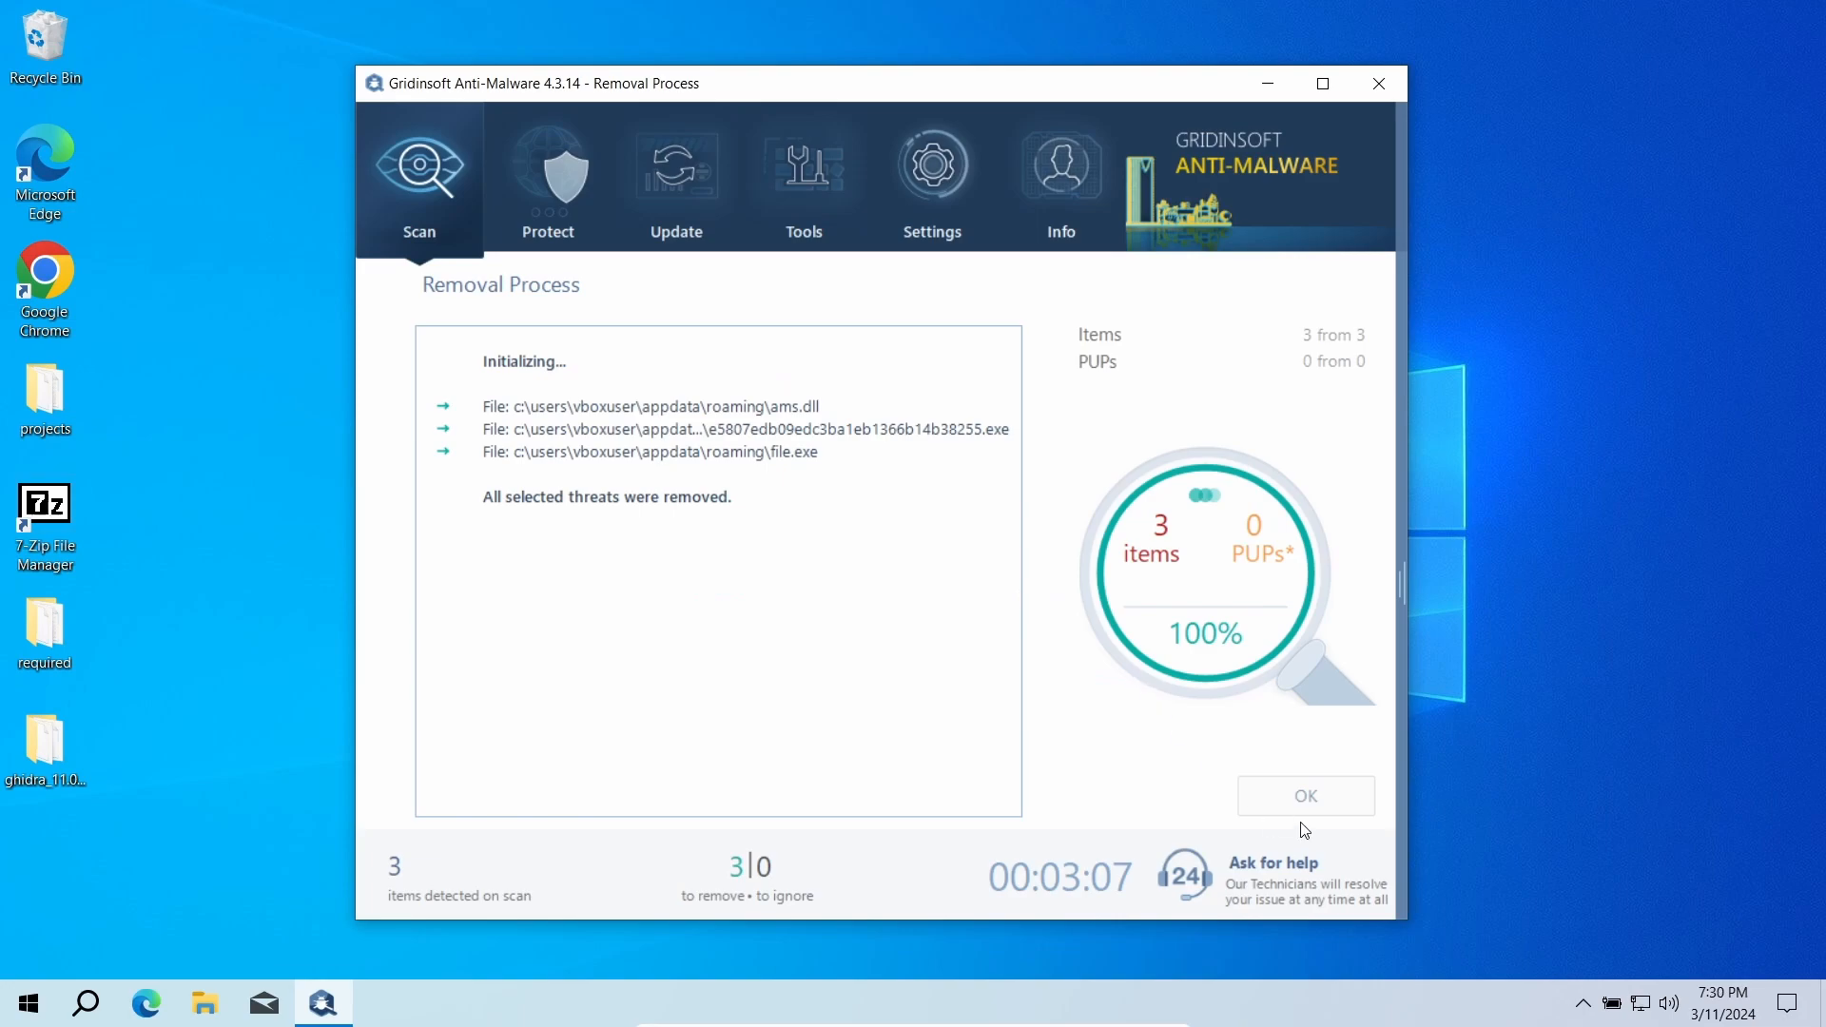
pyautogui.click(1303, 795)
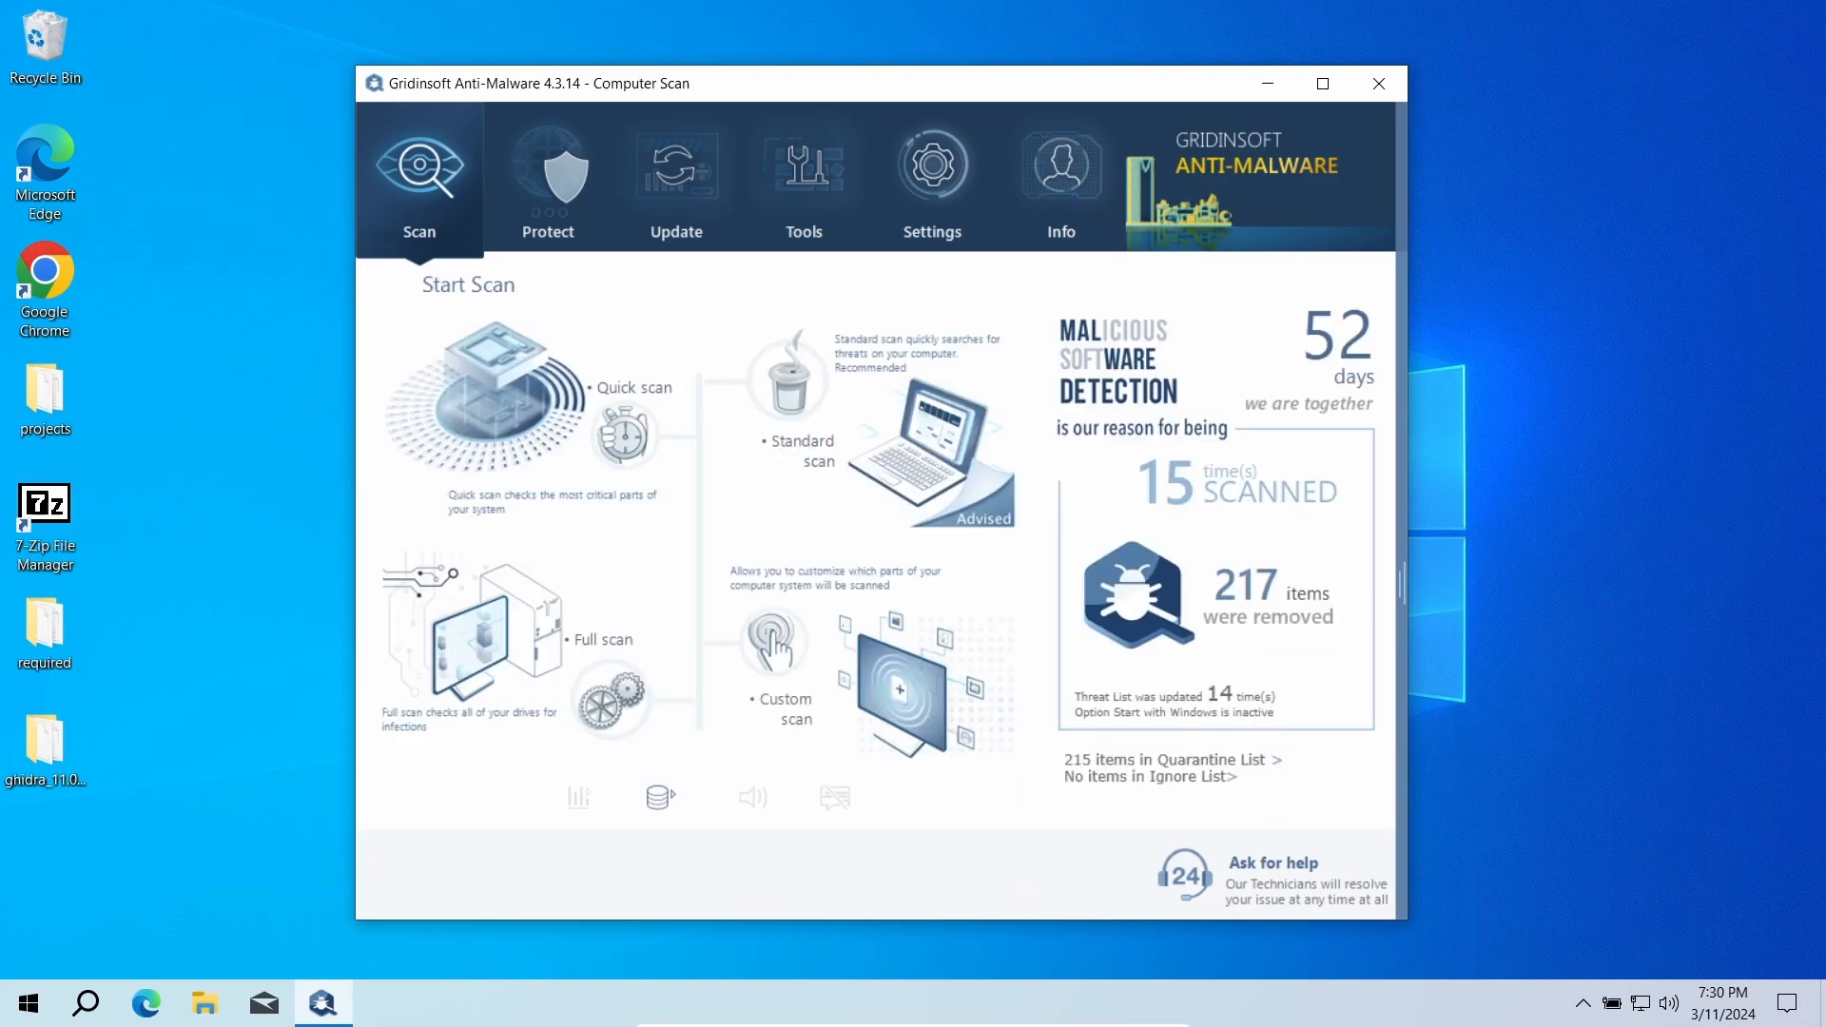